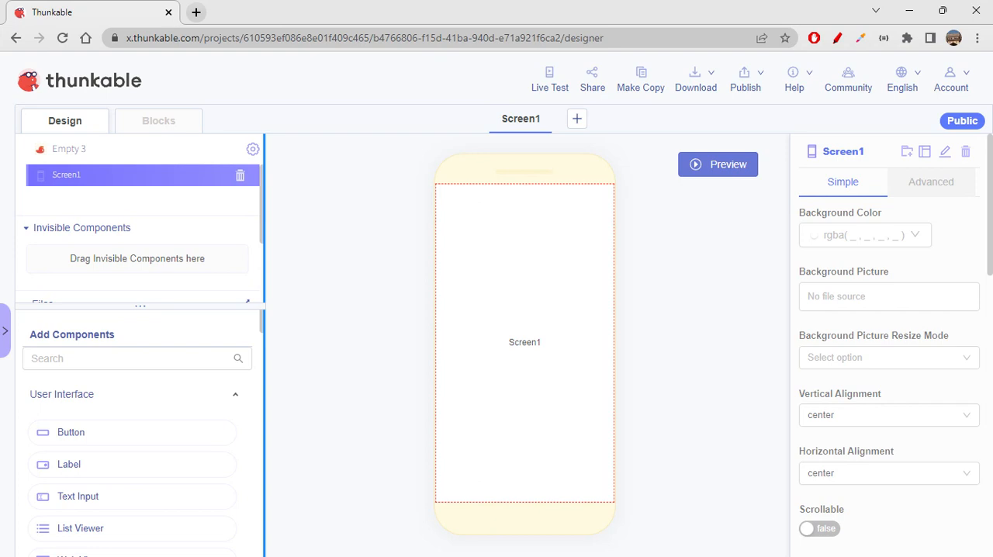
scroll("down", 3)
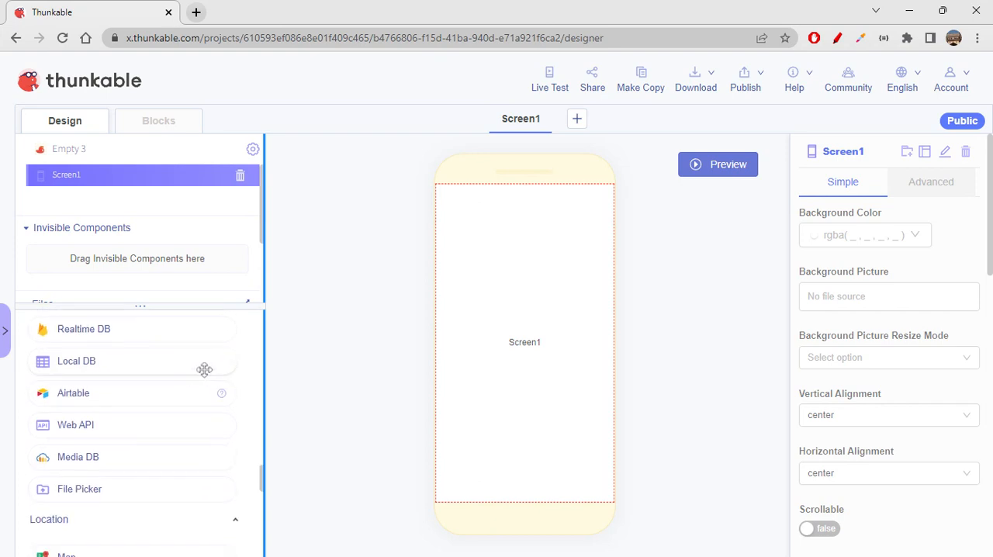
scroll("down", 3)
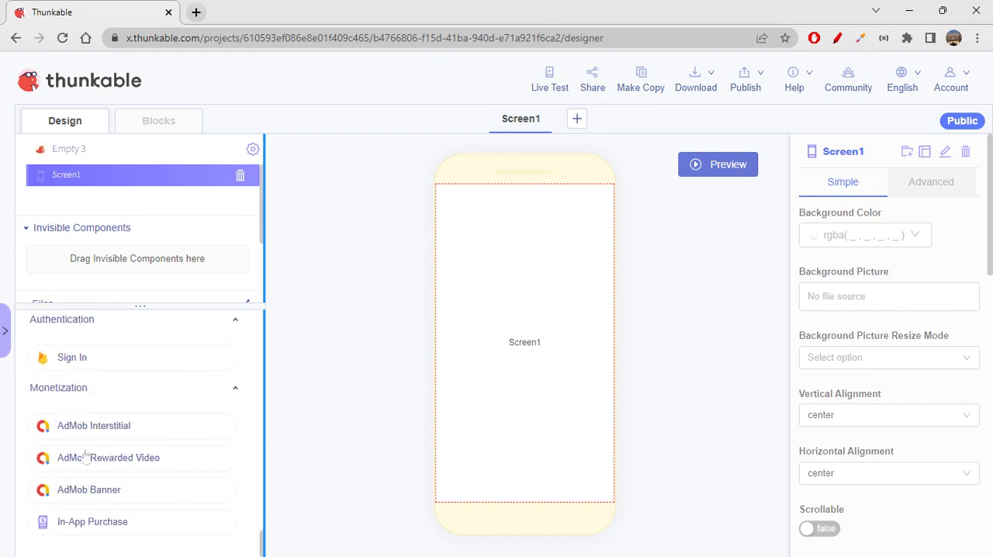
mouse_move(89, 490)
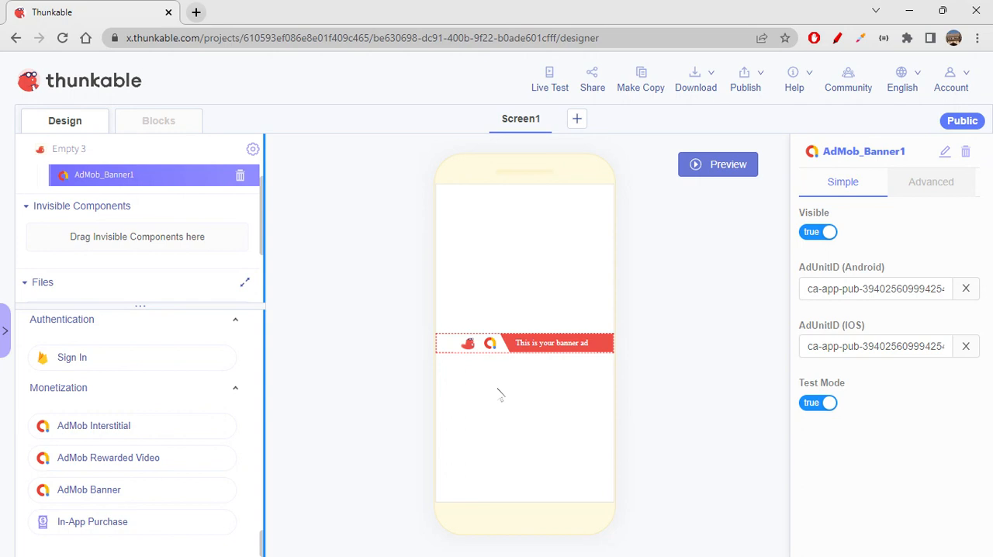
mouse_move(554, 401)
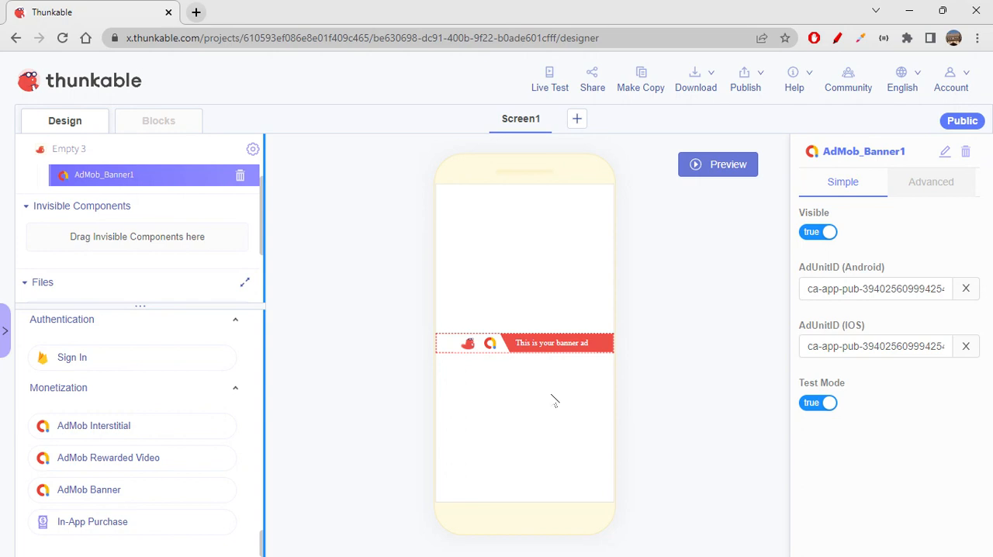
mouse_move(554, 402)
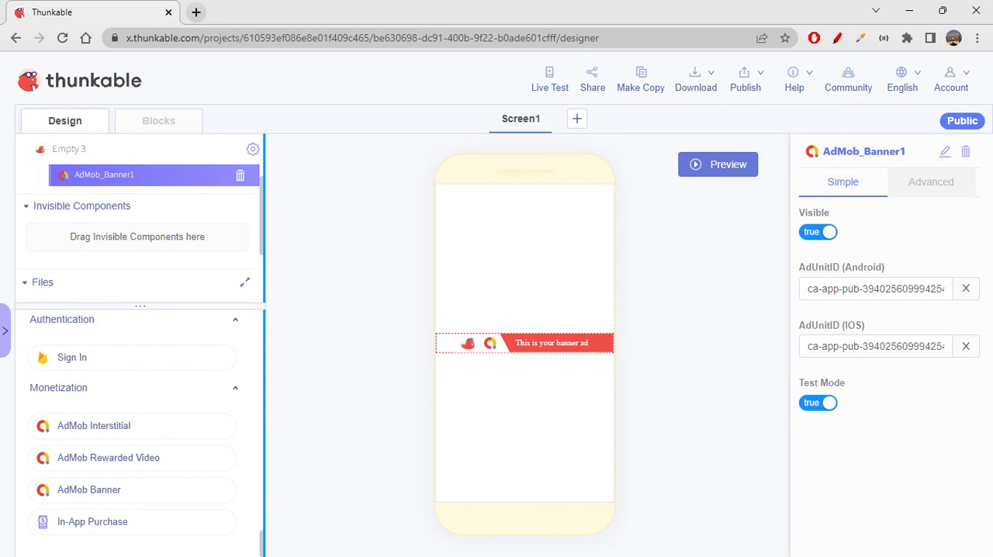
mouse_move(629, 385)
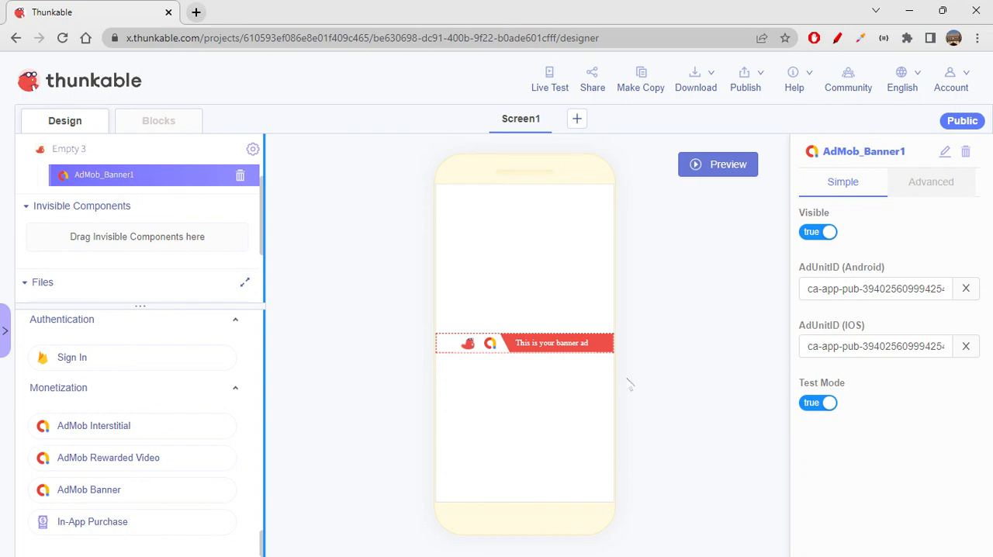
mouse_move(562, 392)
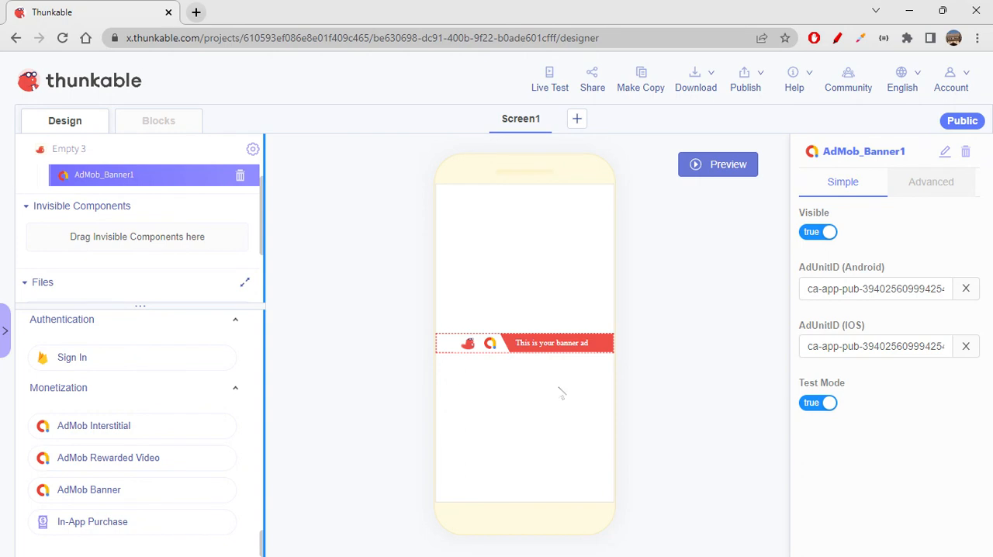
mouse_move(562, 393)
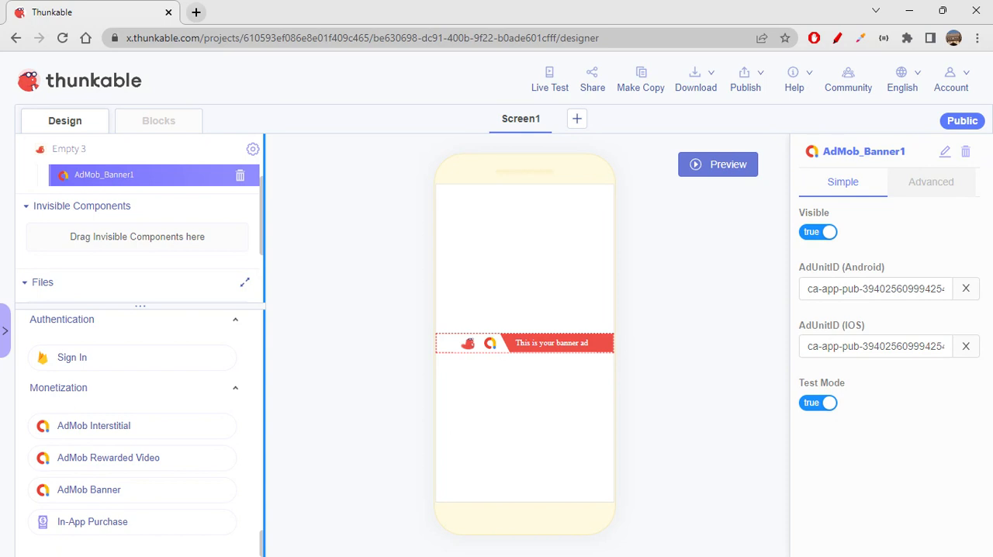
mouse_move(537, 390)
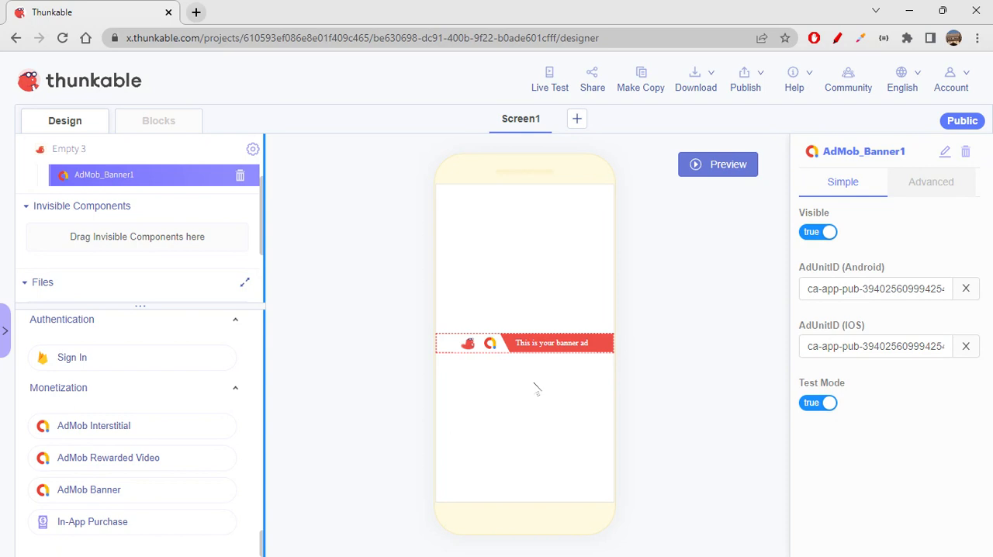
mouse_move(446, 496)
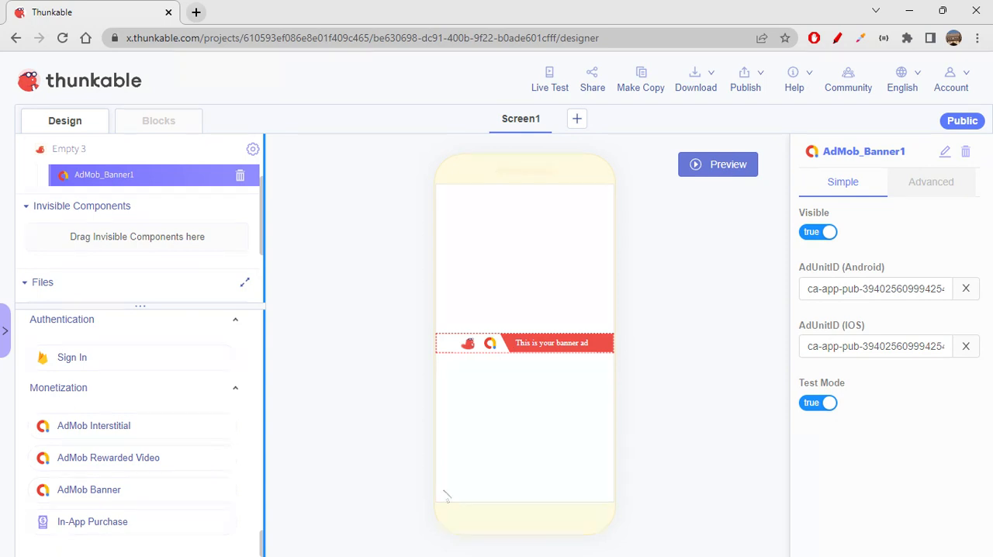
mouse_move(444, 219)
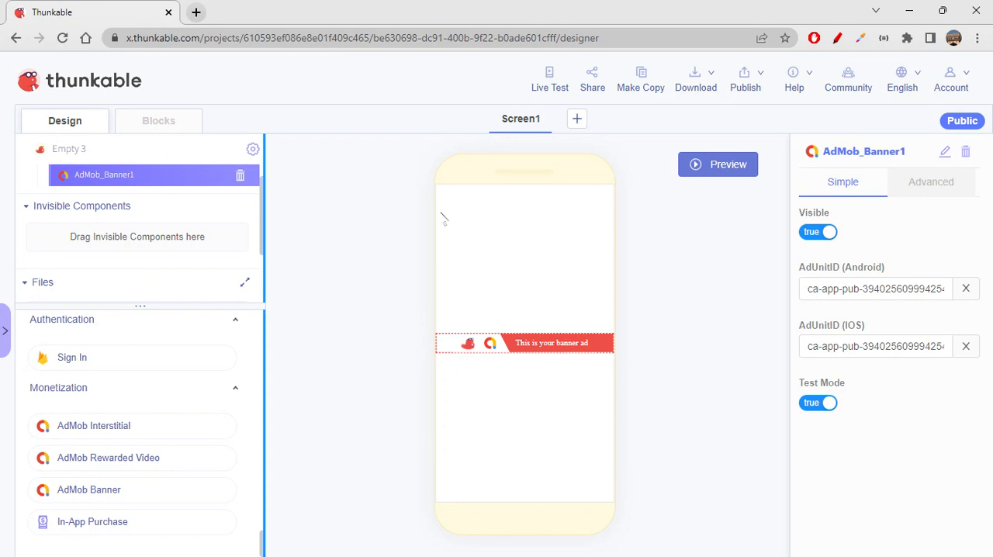
mouse_move(489, 530)
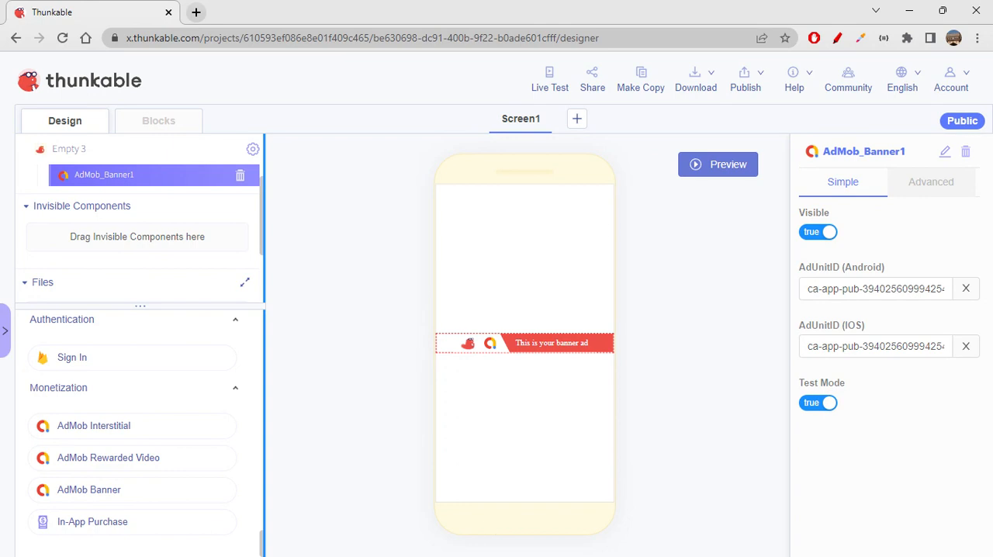
mouse_move(516, 225)
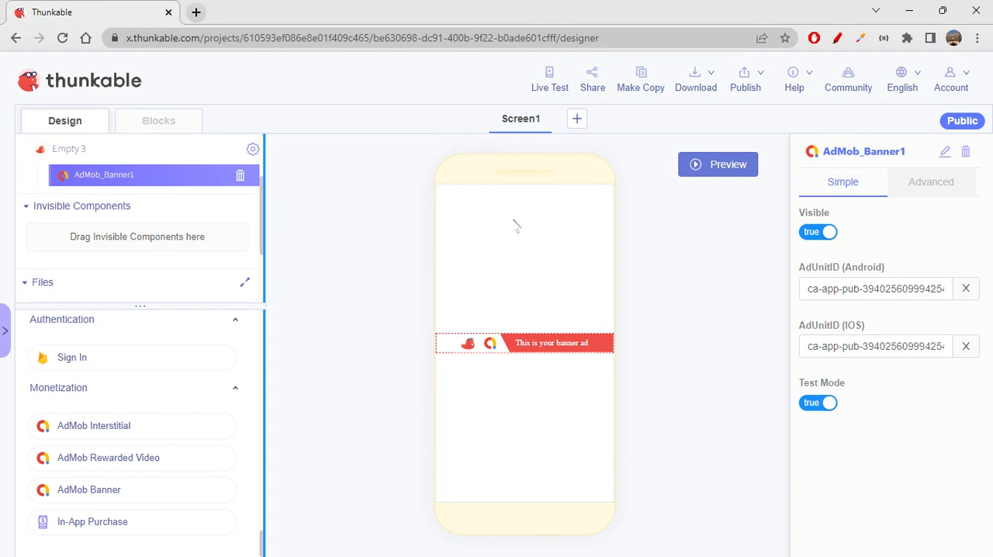
mouse_move(646, 504)
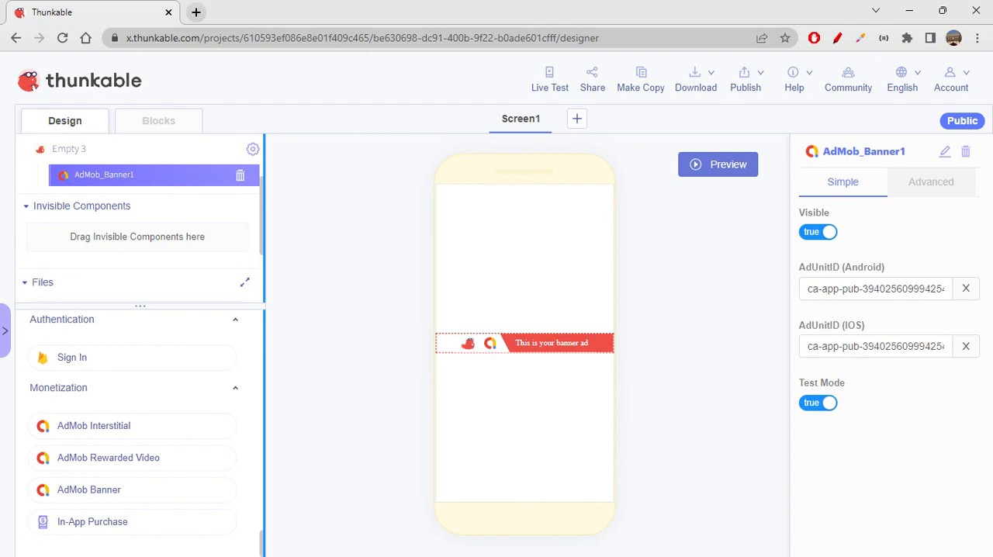
mouse_move(551, 362)
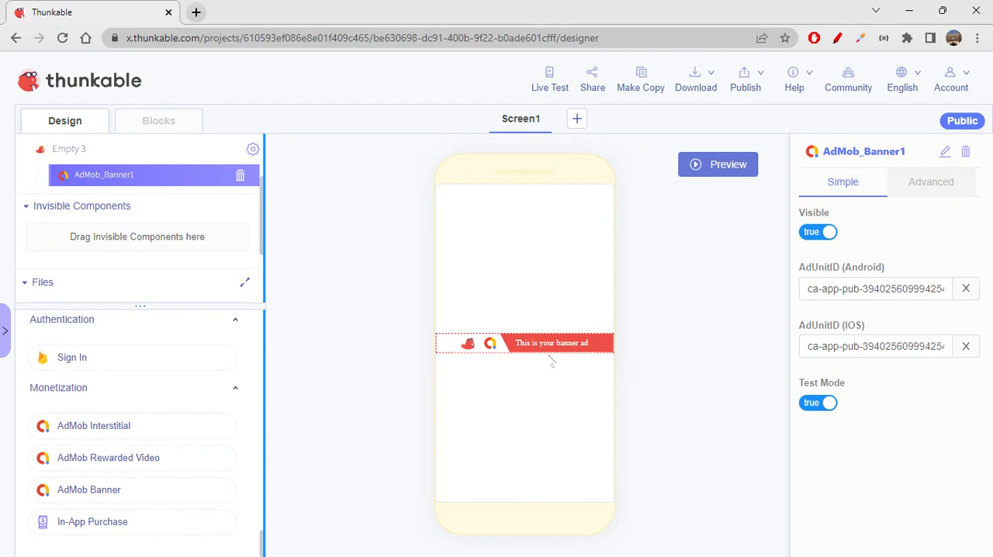
mouse_move(609, 343)
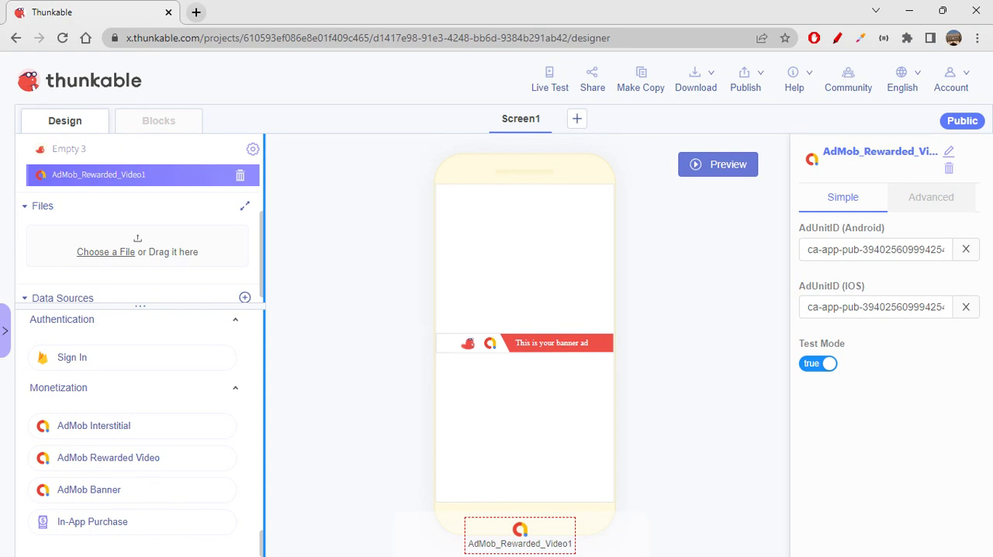
mouse_move(471, 475)
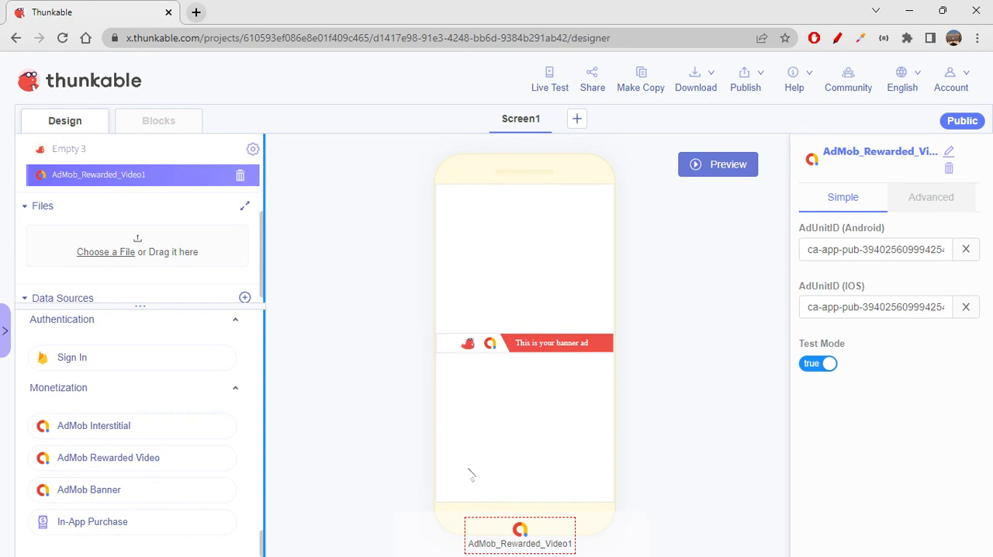
mouse_move(388, 473)
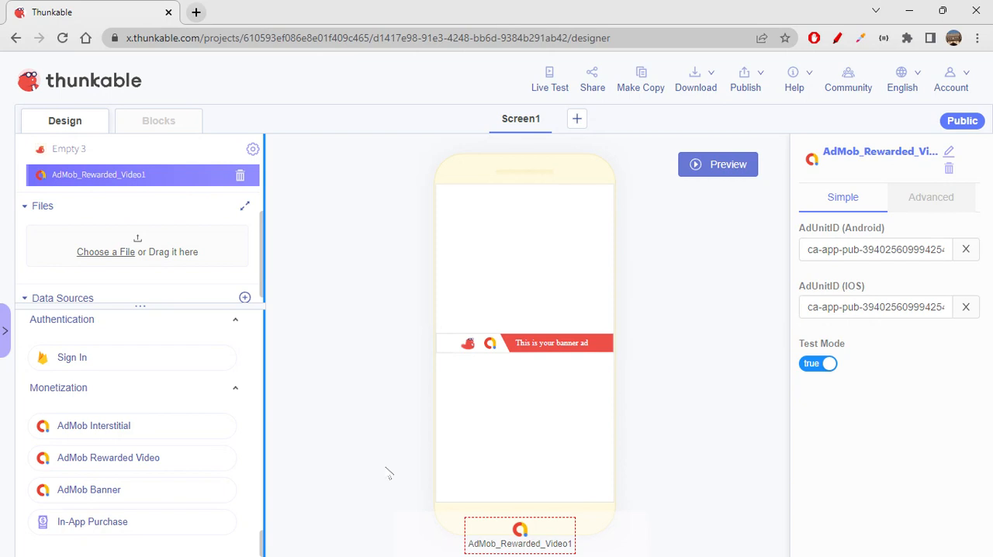
mouse_move(388, 473)
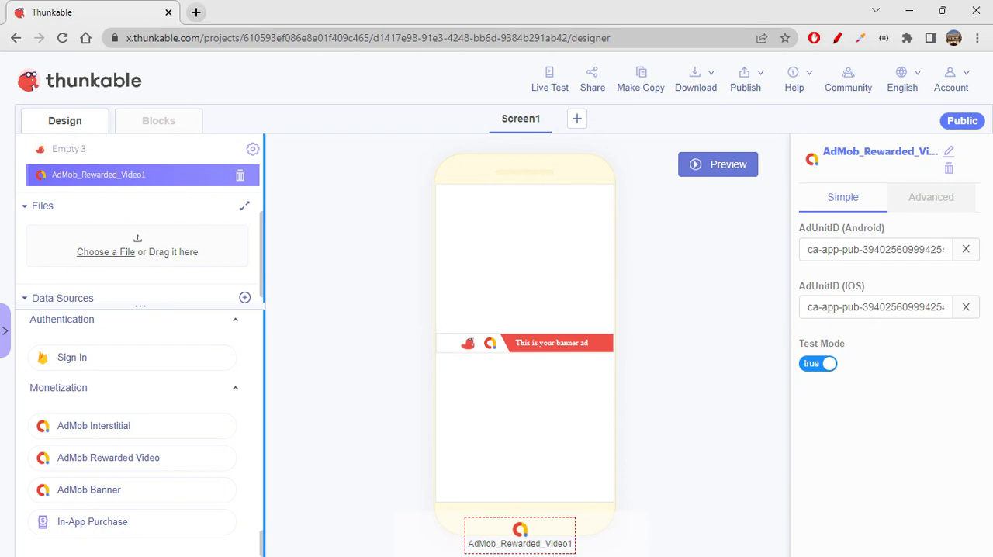
mouse_move(630, 396)
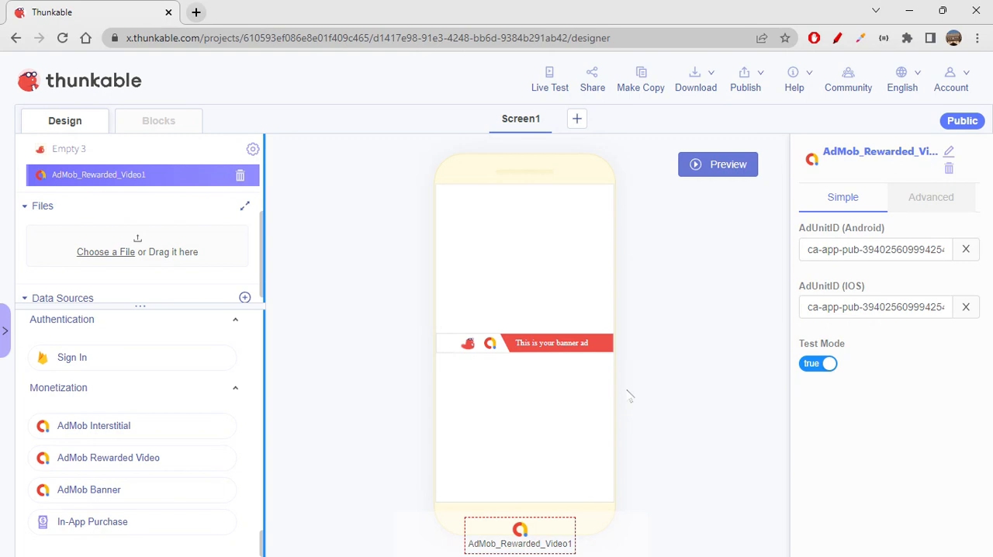
mouse_move(93, 425)
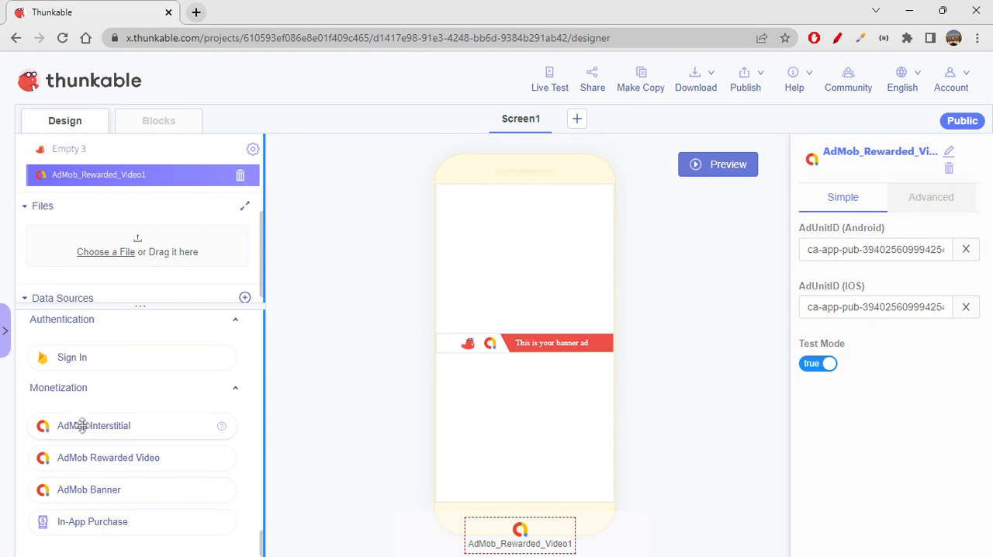